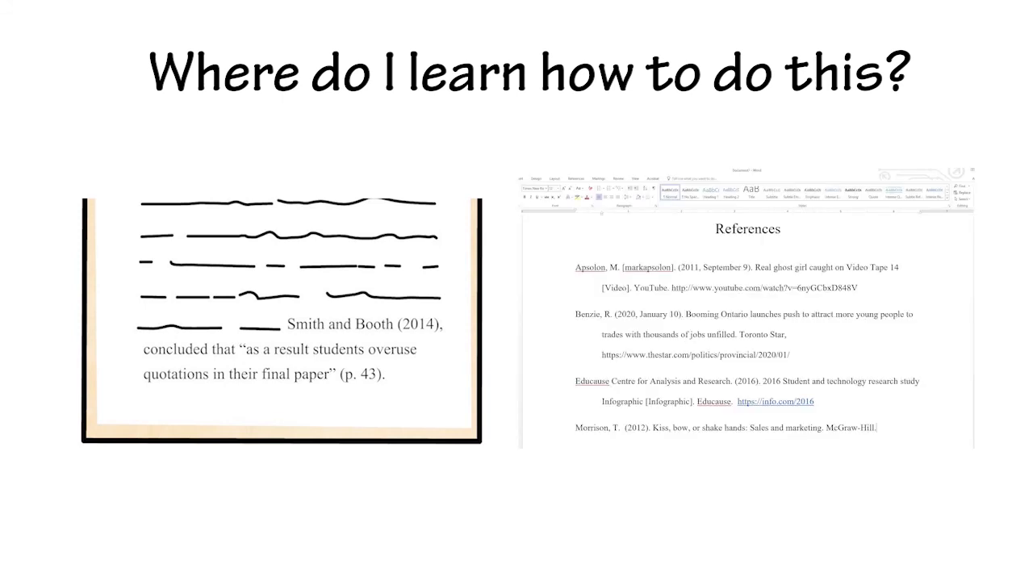
{"action": "key", "text": "right"}
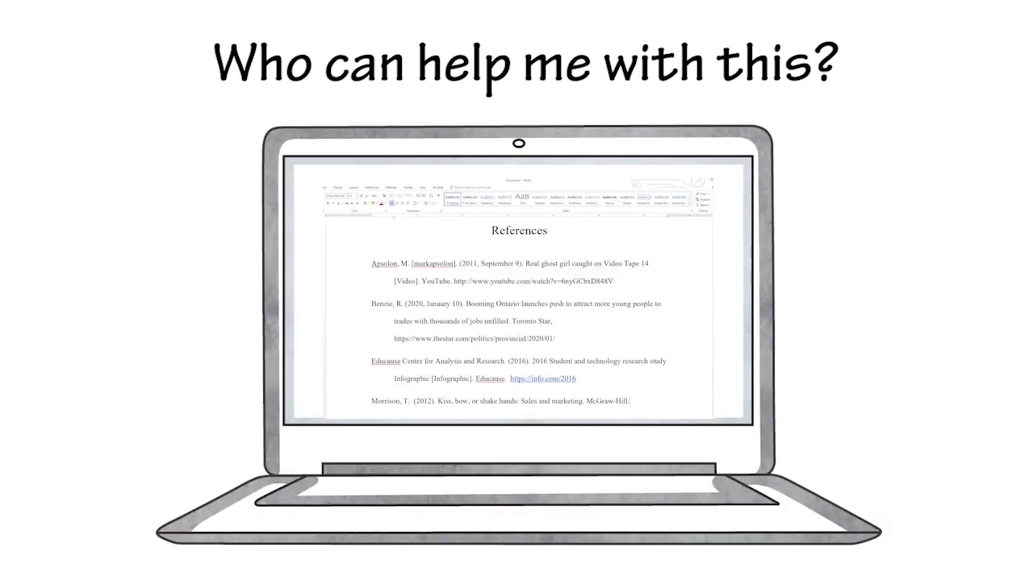